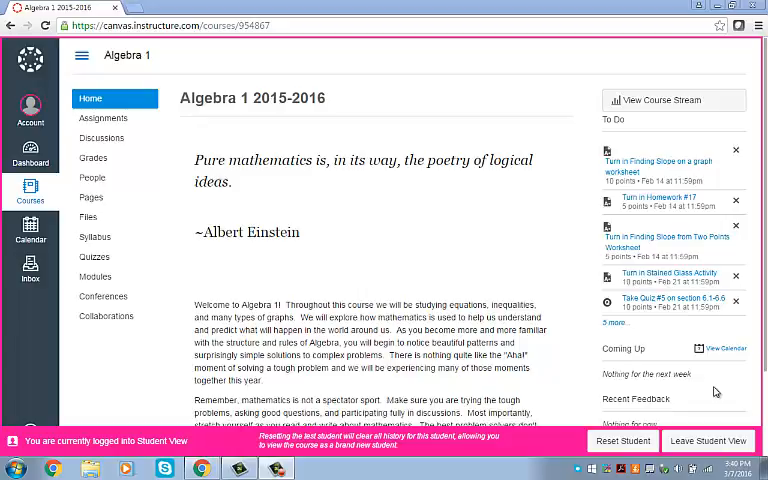
{"action": "mouse_move", "coordinate": [344, 200]}
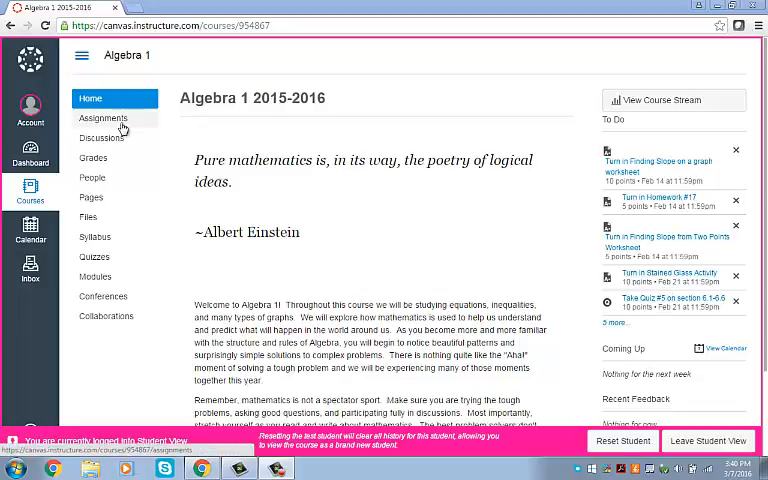
- Show the Algebra 1 Assignments page with the upcoming quiz, Chapter 7 Project and homeworks
{"action": "left_click", "coordinate": [104, 118]}
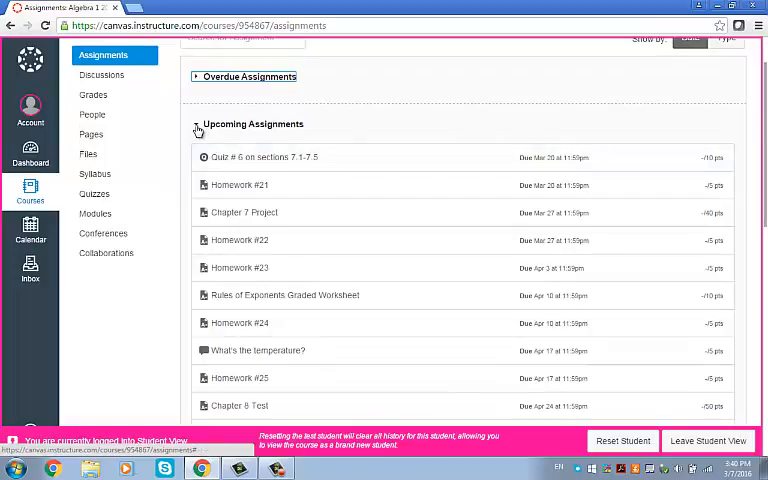
- From Discussions, view the 5-point 'A Happy New Year' prompt and reply, then head to Grades
{"action": "left_click", "coordinate": [196, 122]}
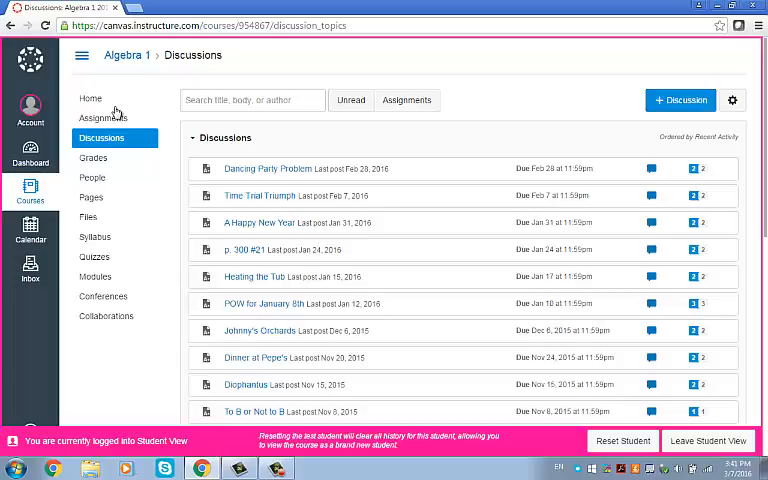
{"action": "mouse_move", "coordinate": [284, 236]}
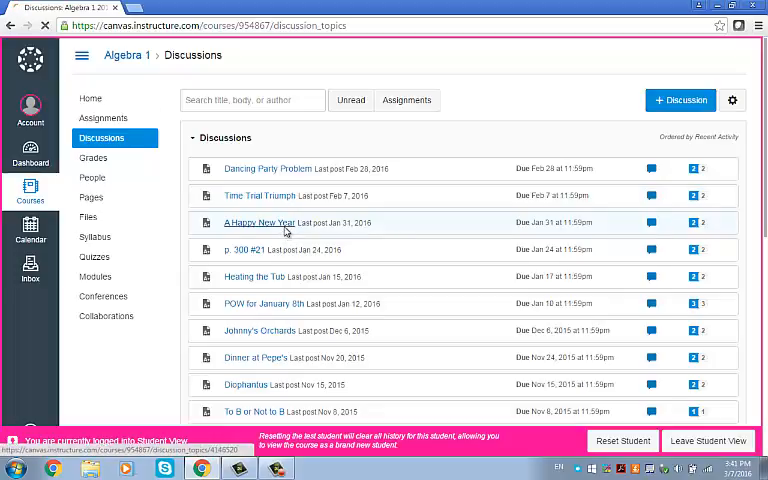
{"action": "left_click", "coordinate": [258, 222]}
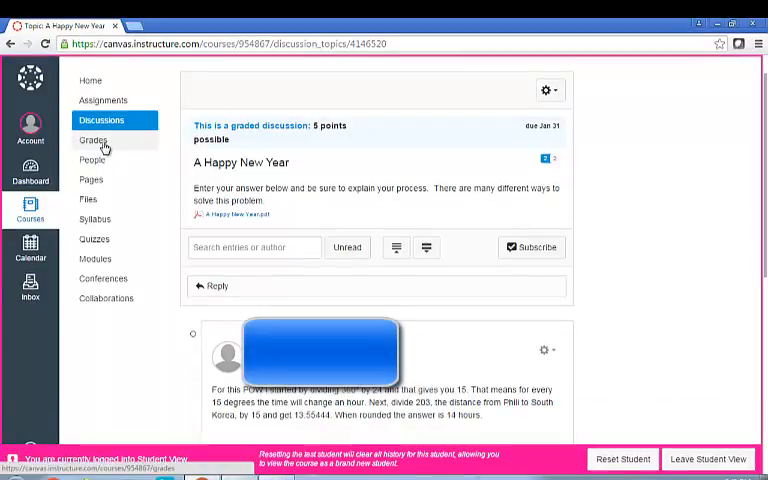
{"action": "left_click", "coordinate": [92, 140]}
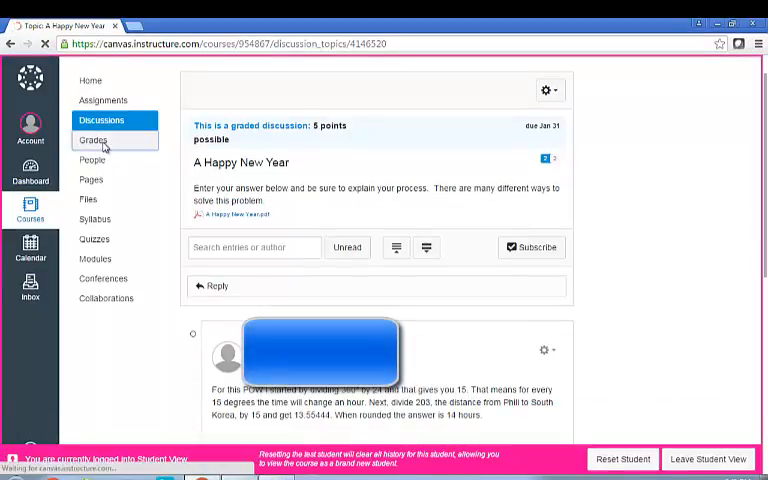
- Review the Grades for Test Student table down to the category totals, then head to Modules
{"action": "left_click", "coordinate": [92, 140]}
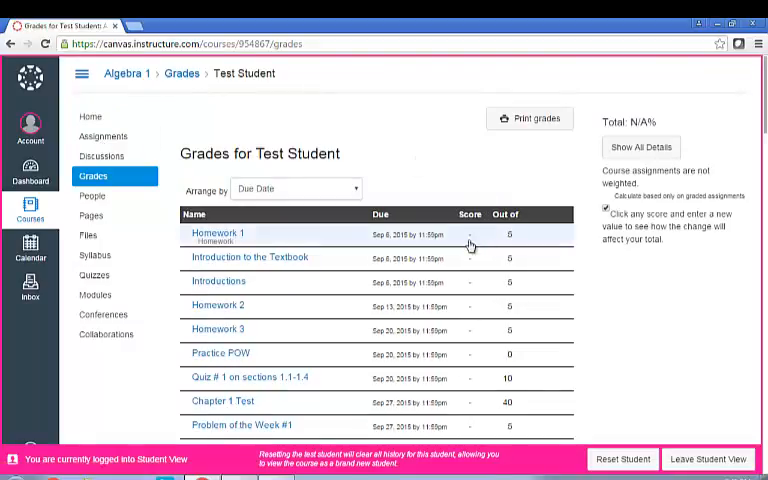
{"action": "mouse_move", "coordinate": [470, 260]}
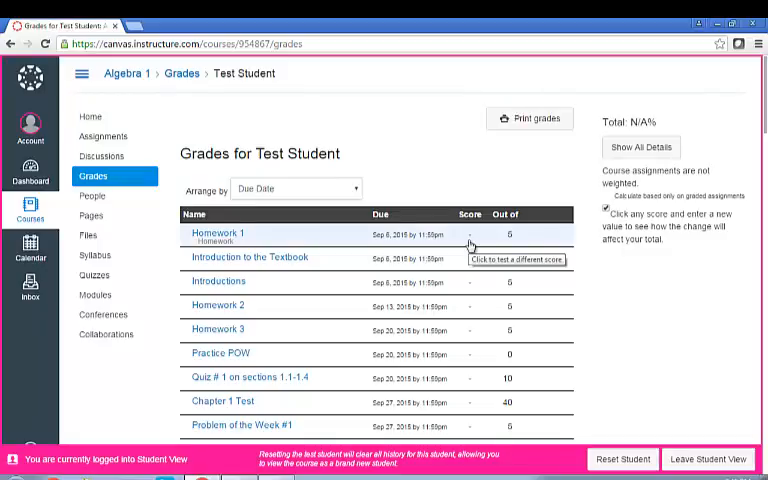
{"action": "mouse_move", "coordinate": [476, 352]}
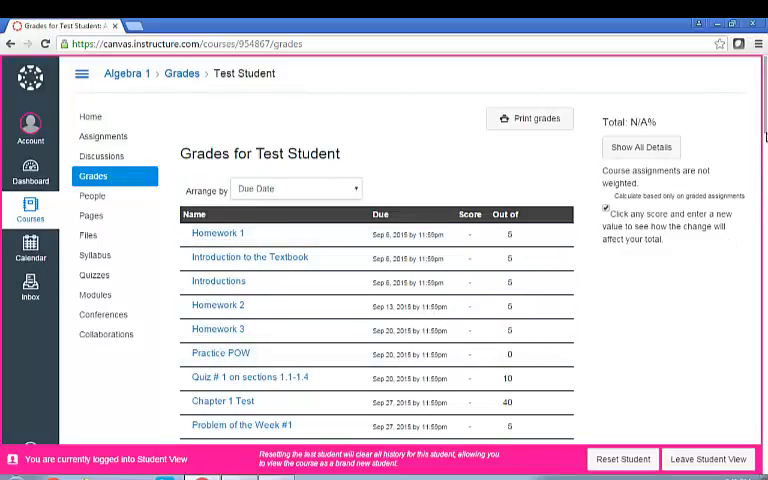
{"action": "scroll", "scroll_direction": "down", "scroll_amount": 3}
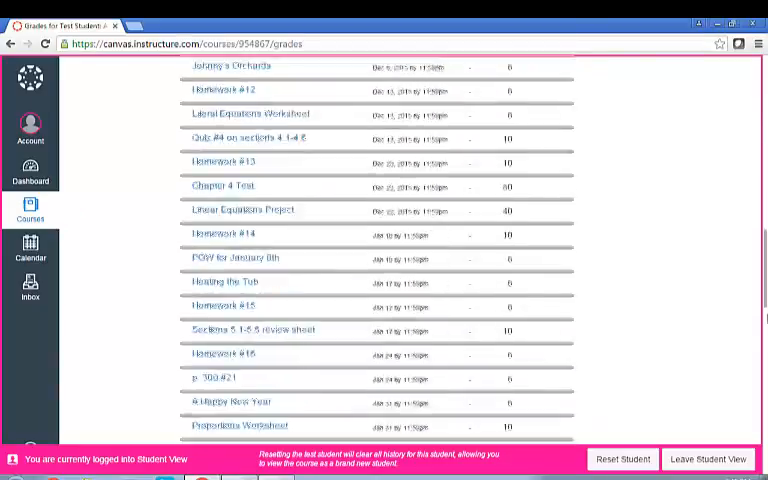
{"action": "scroll", "scroll_direction": "down", "scroll_amount": 3}
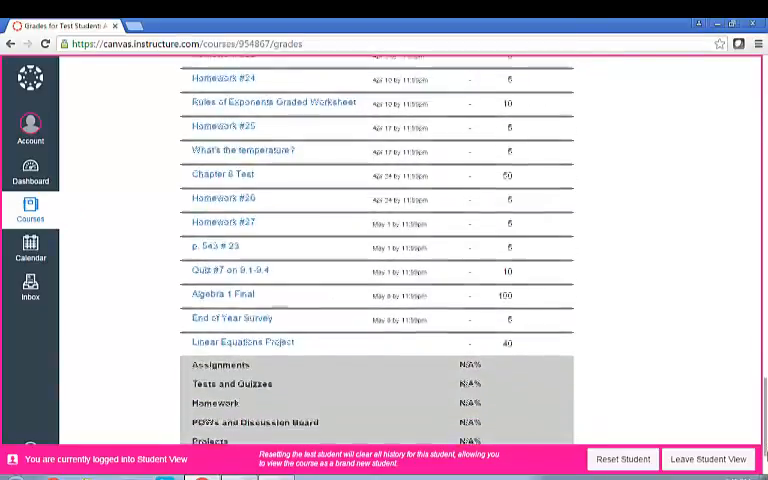
{"action": "scroll", "scroll_direction": "down", "scroll_amount": 3}
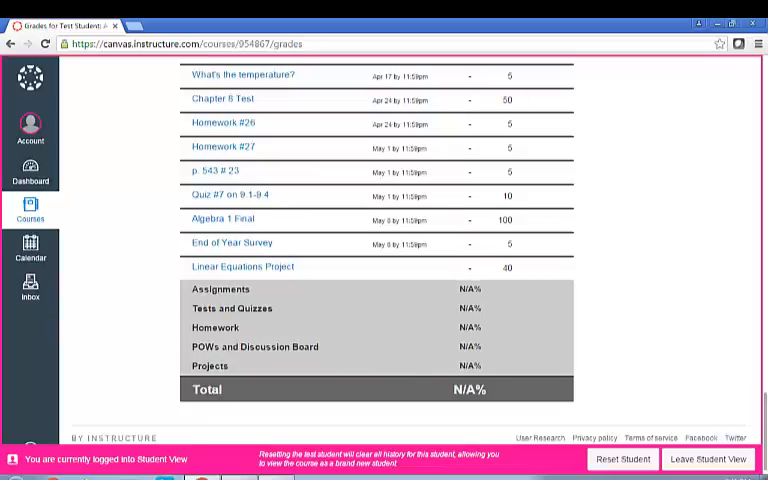
{"action": "scroll", "scroll_direction": "up", "scroll_amount": 3}
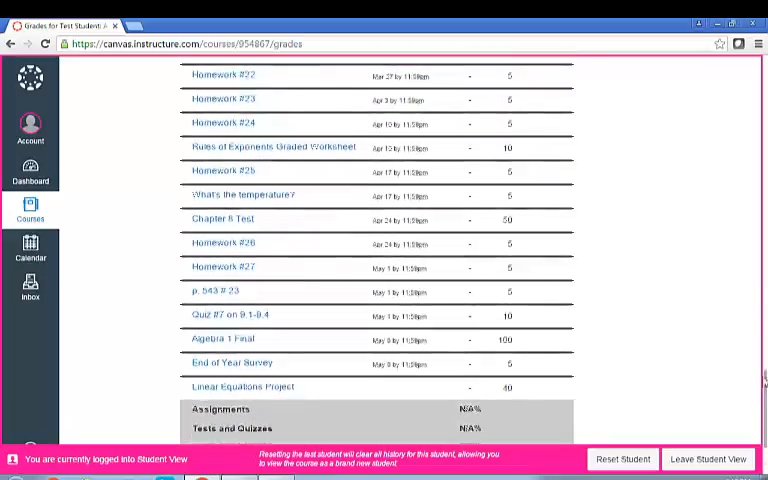
{"action": "scroll", "scroll_direction": "up", "scroll_amount": 3}
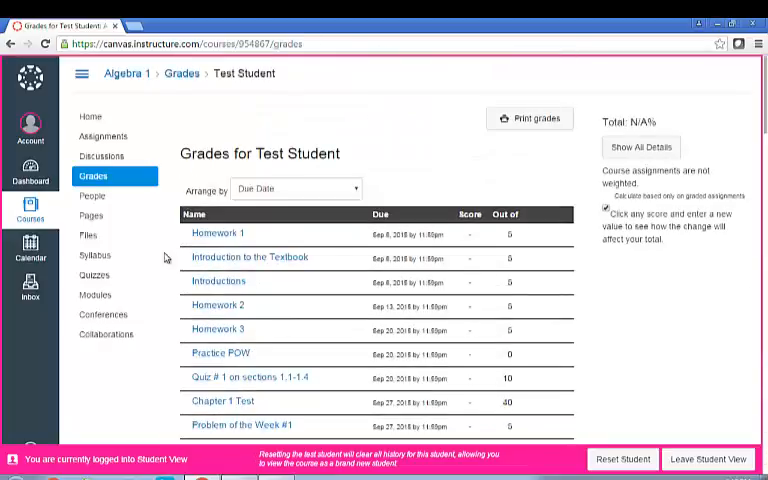
{"action": "left_click", "coordinate": [96, 294]}
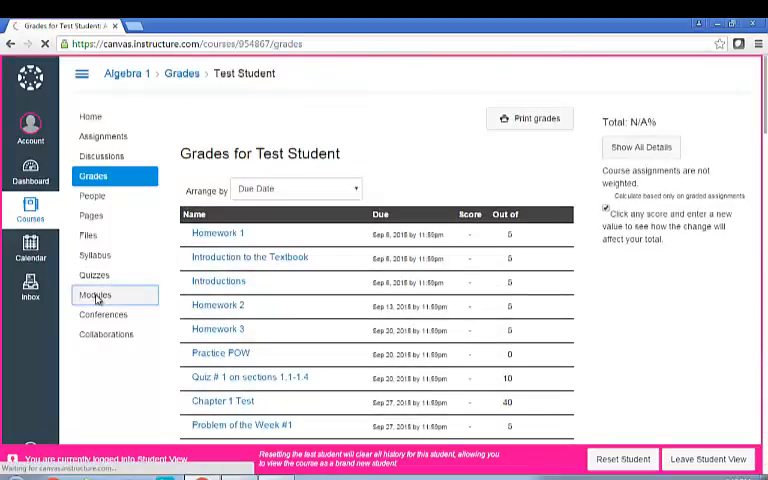
- Collapse the 'Beginning of the course' module and browse the Chapter 1 items with due dates
{"action": "left_click", "coordinate": [96, 294]}
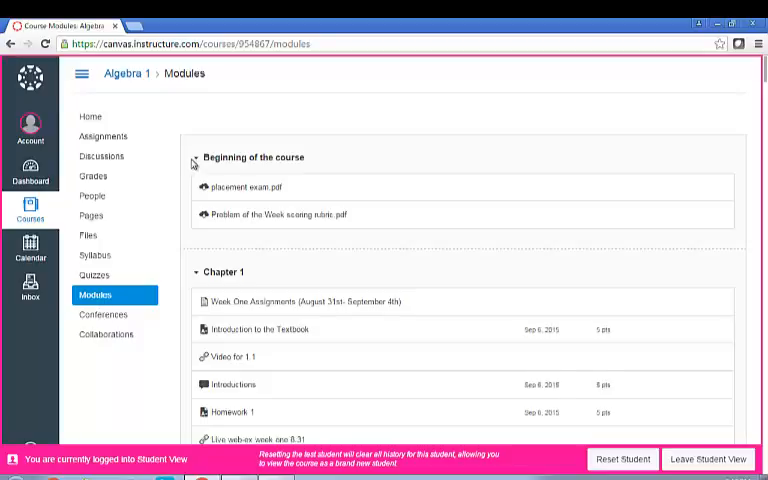
{"action": "mouse_move", "coordinate": [196, 164]}
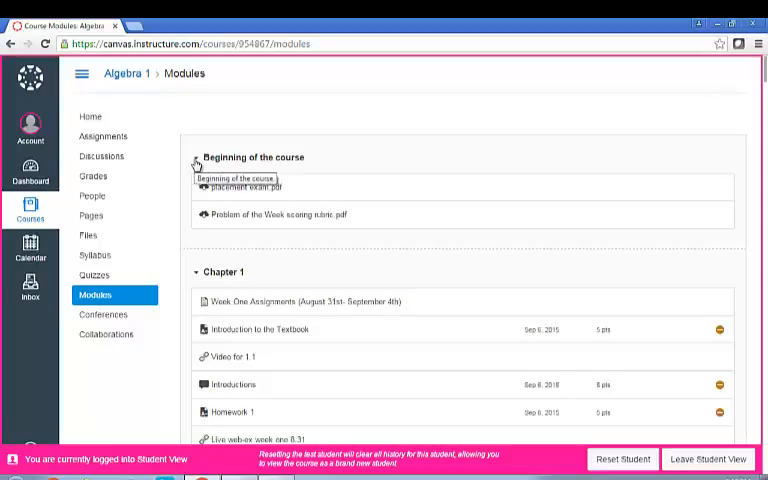
{"action": "left_click", "coordinate": [196, 160]}
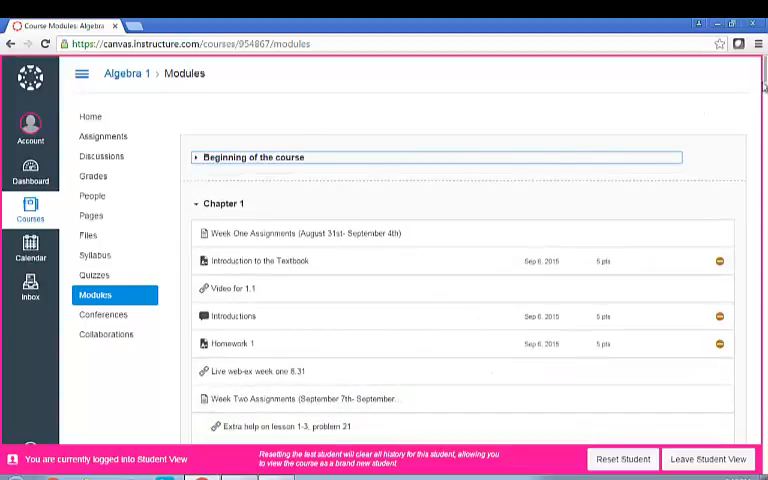
{"action": "scroll", "scroll_direction": "down", "scroll_amount": 3}
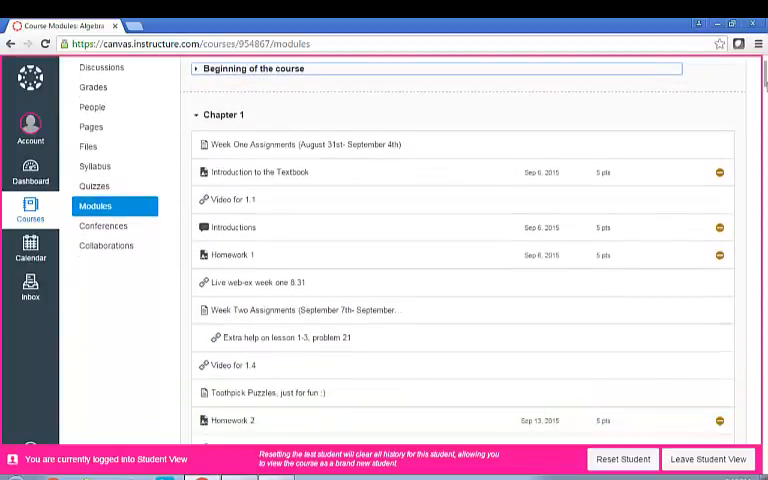
{"action": "scroll", "scroll_direction": "down", "scroll_amount": 3}
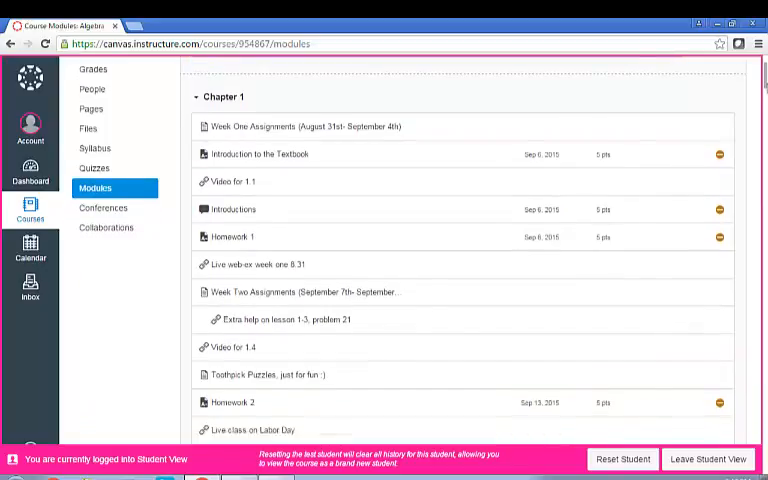
{"action": "scroll", "scroll_direction": "down", "scroll_amount": 3}
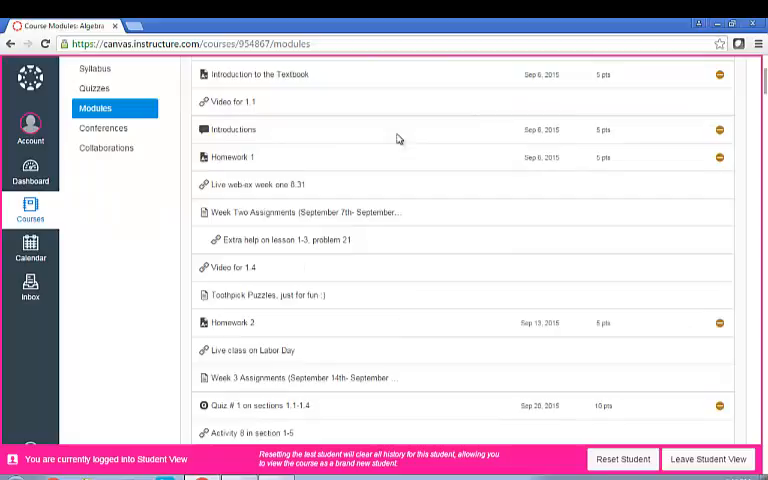
{"action": "mouse_move", "coordinate": [232, 156]}
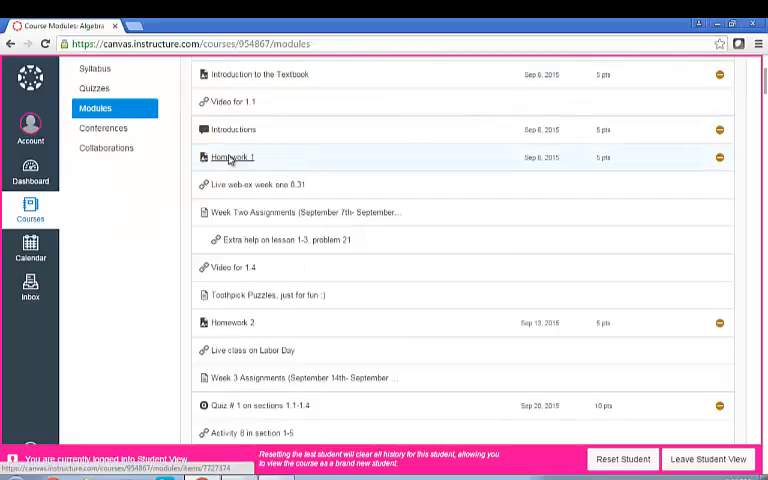
- Reach Homework 1's submission form with its file upload and text entry options
{"action": "left_click", "coordinate": [232, 156]}
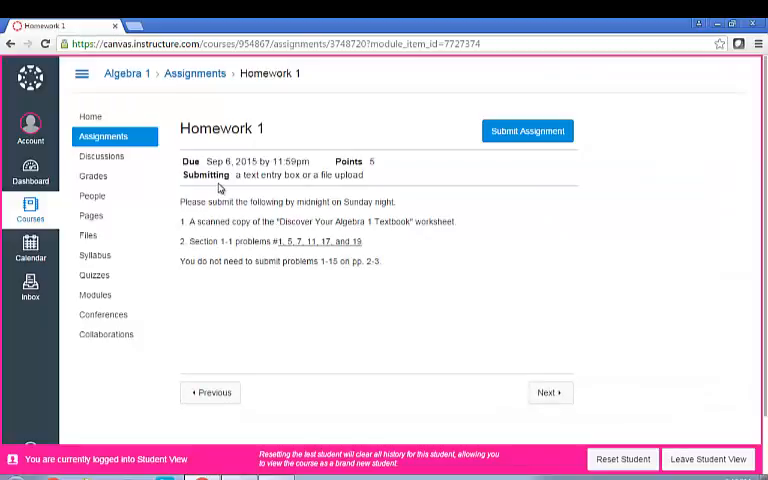
{"action": "mouse_move", "coordinate": [270, 172]}
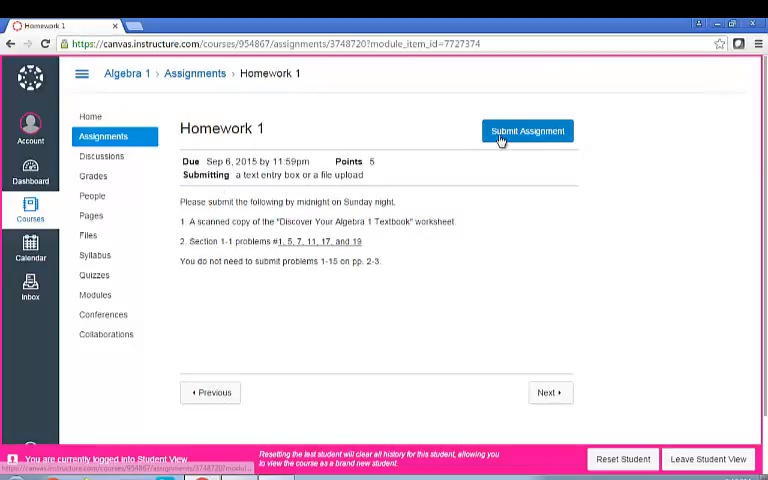
{"action": "left_click", "coordinate": [528, 132]}
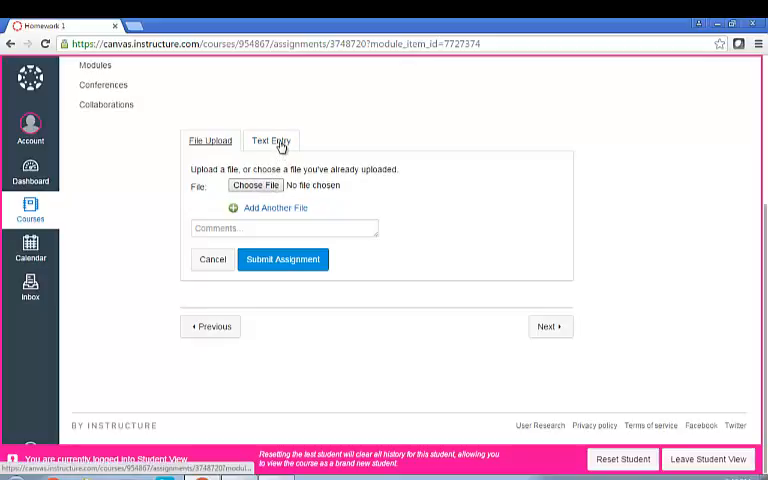
- Turn in Homework 1 as the text entry 'Here is my assignment.'
{"action": "left_click", "coordinate": [272, 140]}
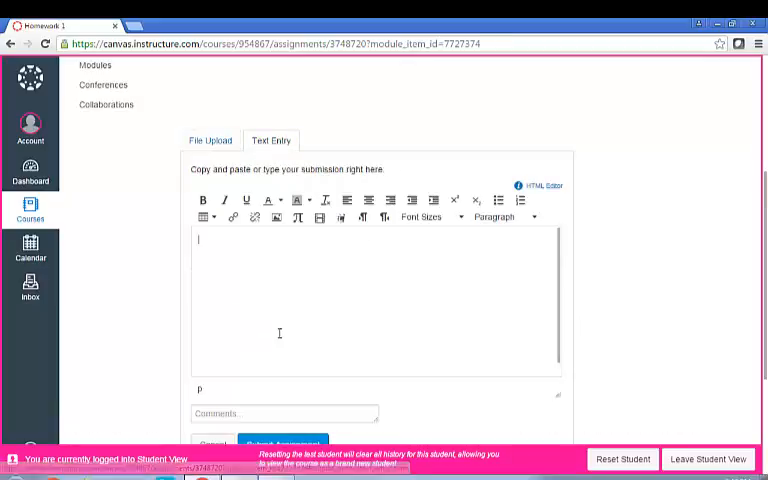
{"action": "type", "text": "Here is my assignment."}
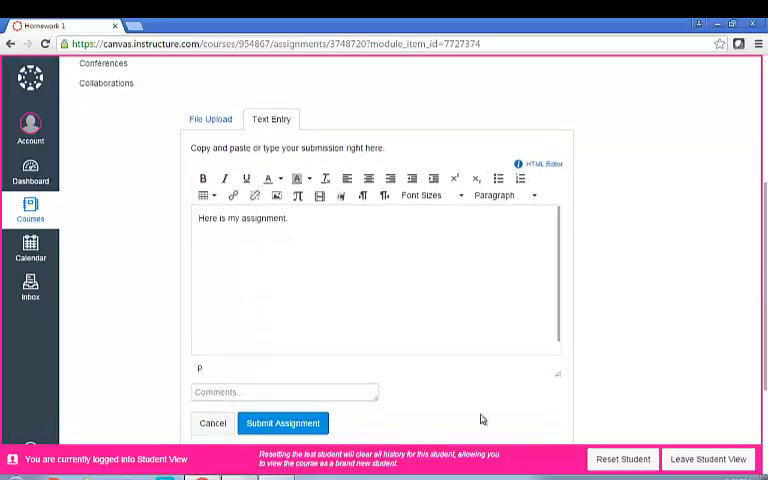
{"action": "left_click", "coordinate": [282, 422]}
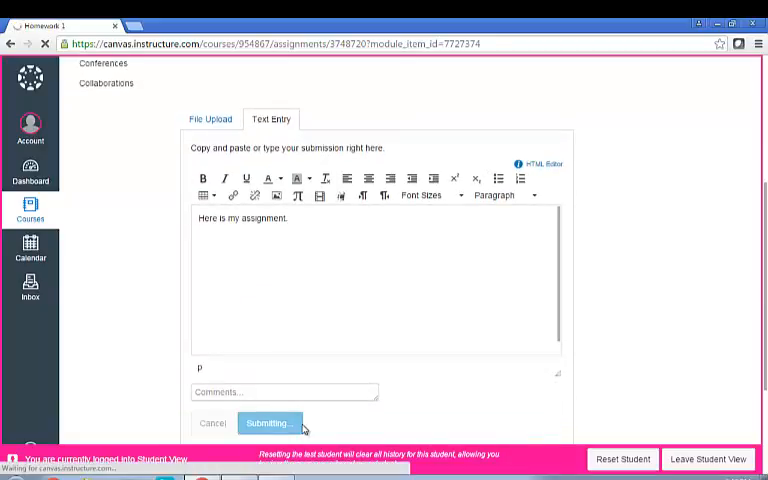
{"action": "left_click", "coordinate": [268, 422]}
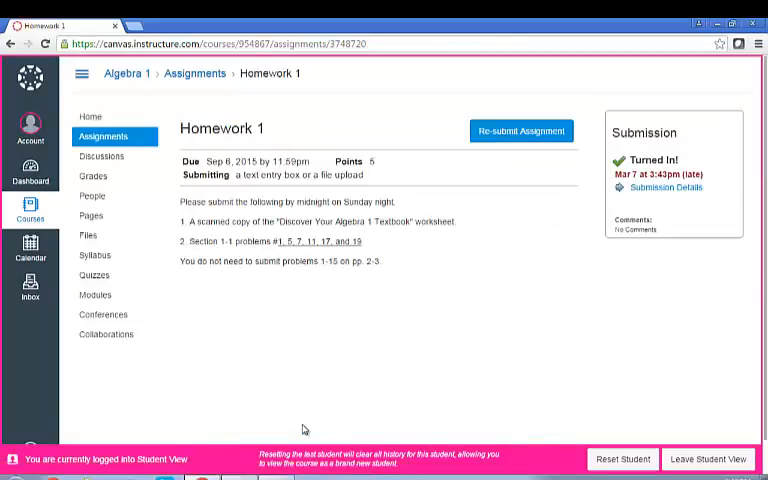
- Resubmit Homework 1 with only the comment 'Hey', which Canvas rejects for lacking a file
{"action": "left_click", "coordinate": [520, 132]}
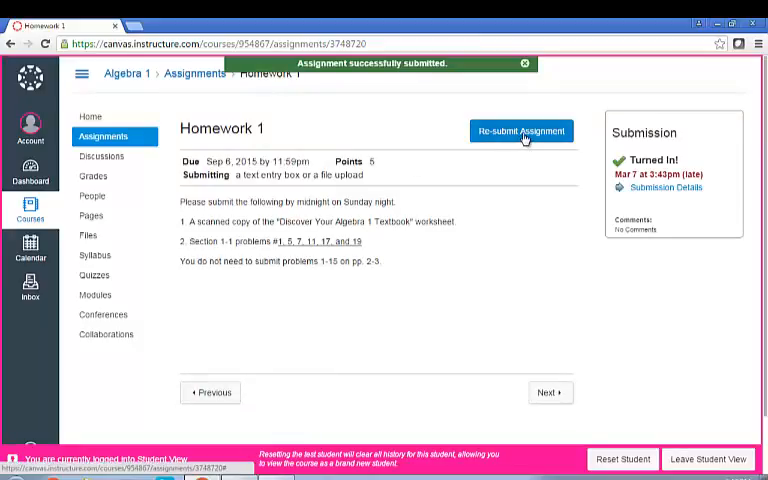
{"action": "left_click", "coordinate": [520, 132]}
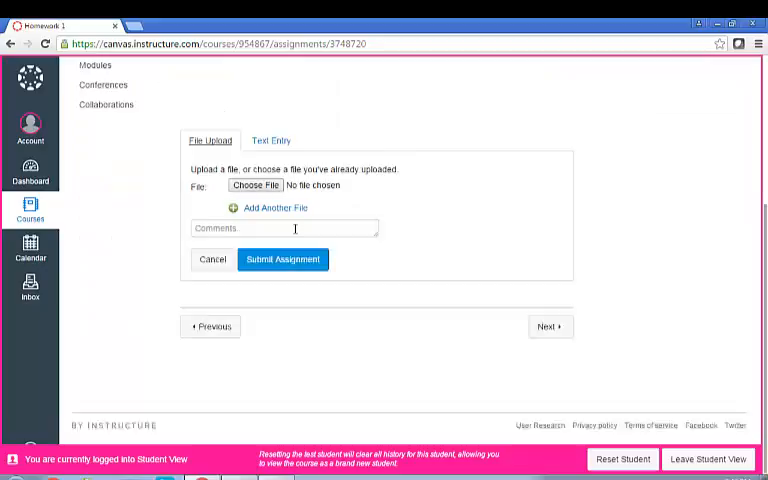
{"action": "left_click", "coordinate": [284, 228]}
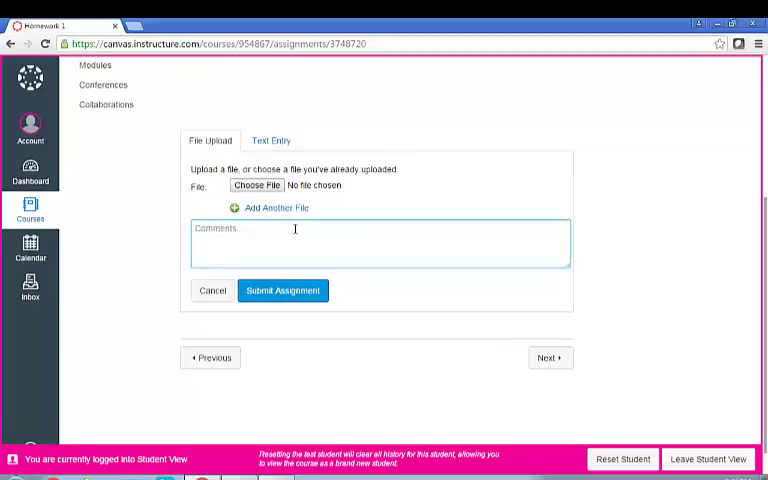
{"action": "type", "text": "Hey"}
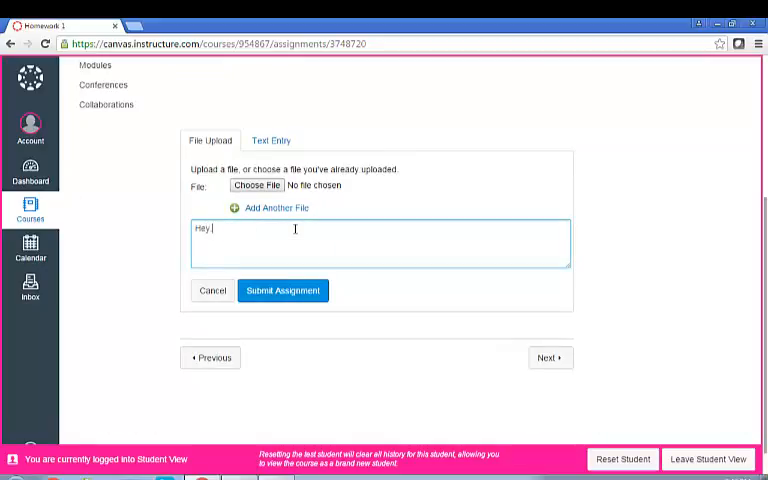
{"action": "left_click", "coordinate": [284, 292]}
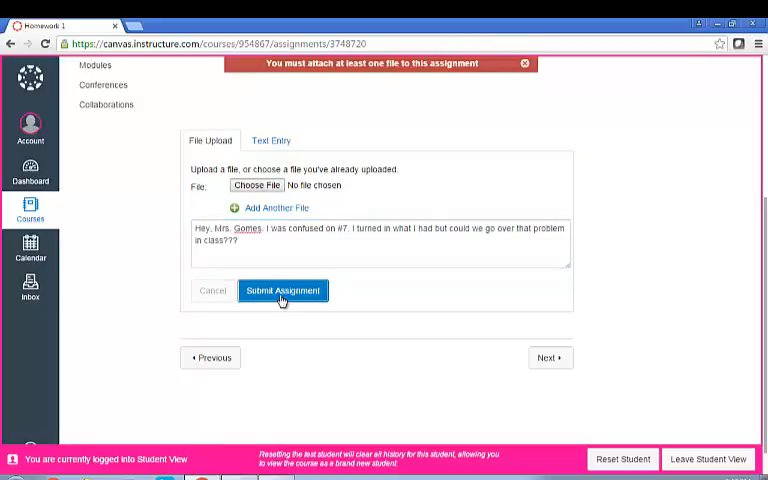
{"action": "mouse_move", "coordinate": [256, 184]}
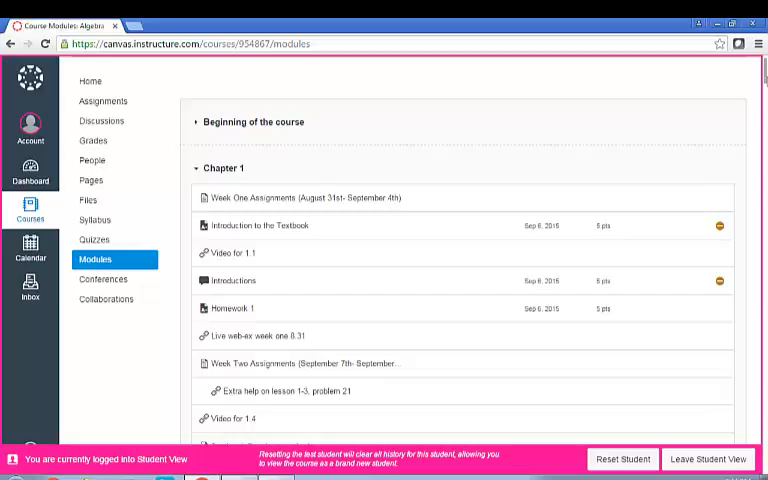
- View the Introduction to the Textbook assignment with its Algebra 1 textbook PDF previewed inline
{"action": "left_click", "coordinate": [260, 224]}
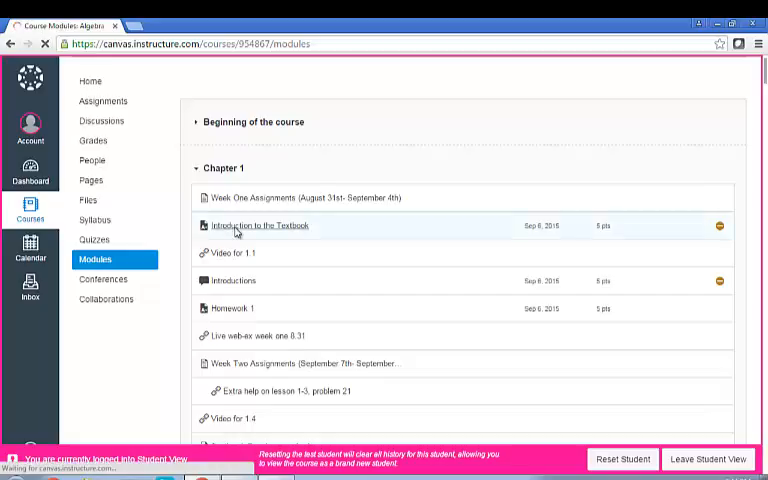
{"action": "left_click", "coordinate": [260, 224]}
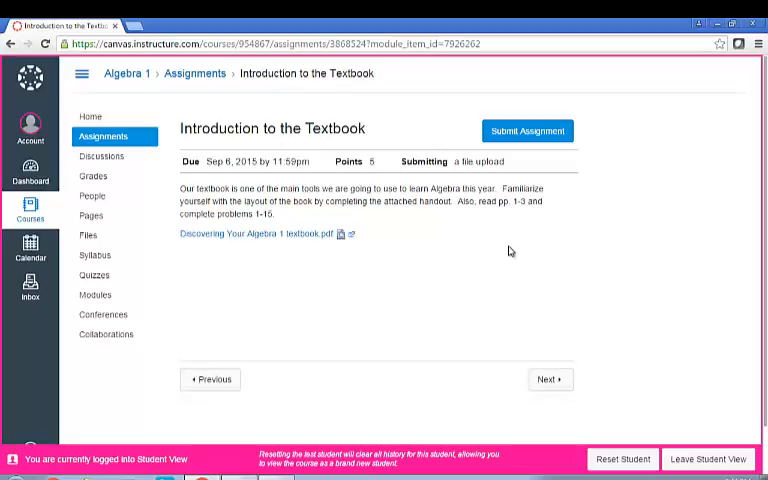
{"action": "mouse_move", "coordinate": [284, 306]}
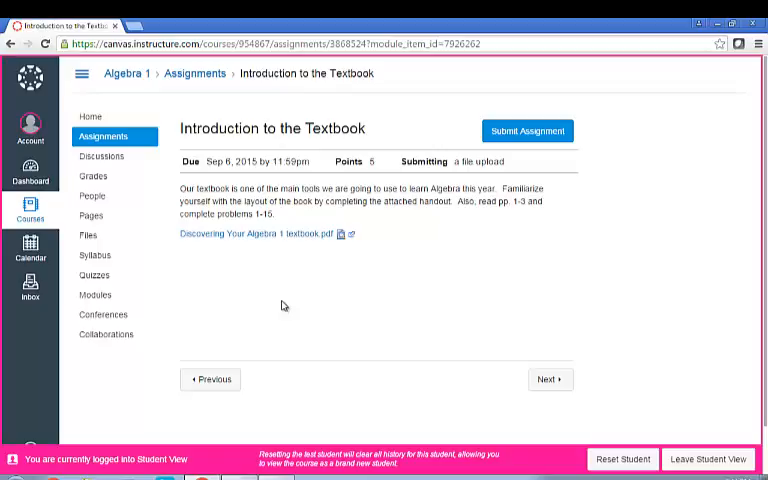
{"action": "mouse_move", "coordinate": [344, 240]}
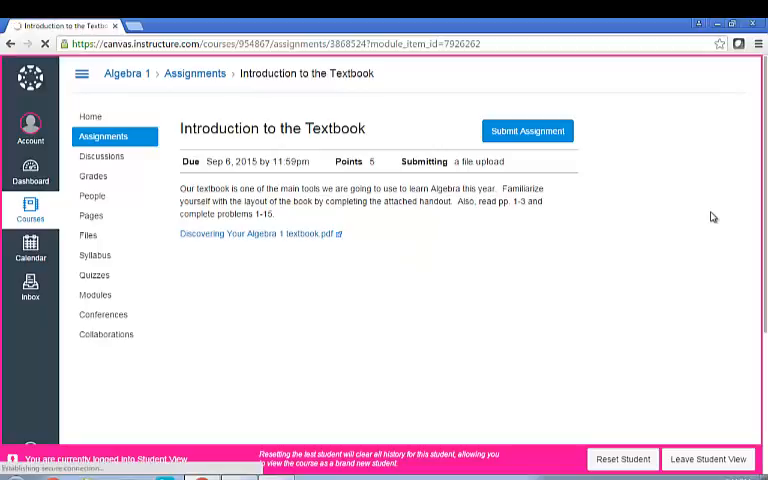
{"action": "left_click", "coordinate": [256, 232]}
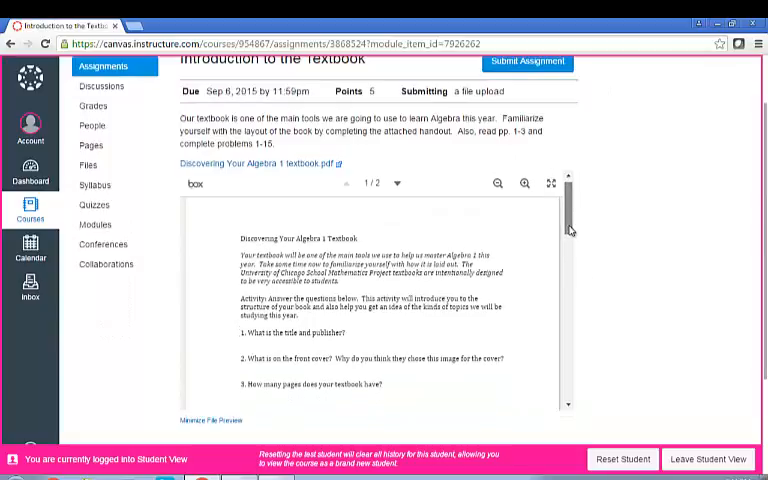
- Skim the worksheet preview and download 'Discovering Your Algebra 1 textbook.pdf'
{"action": "scroll", "scroll_direction": "down", "scroll_amount": 3}
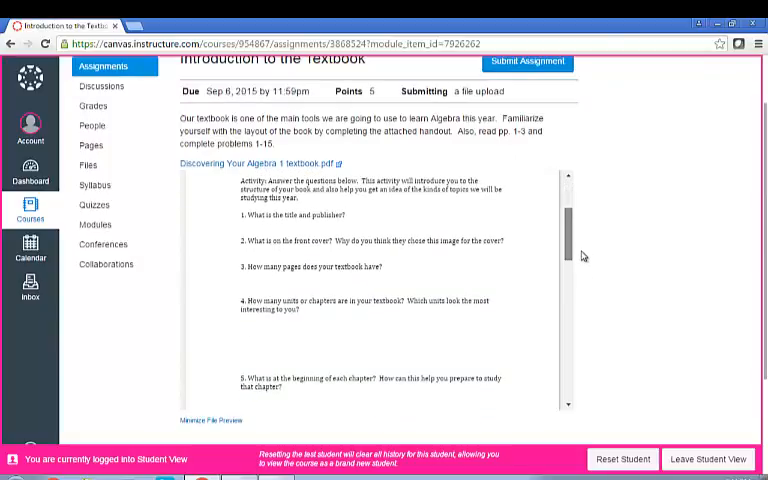
{"action": "scroll", "scroll_direction": "down", "scroll_amount": 3}
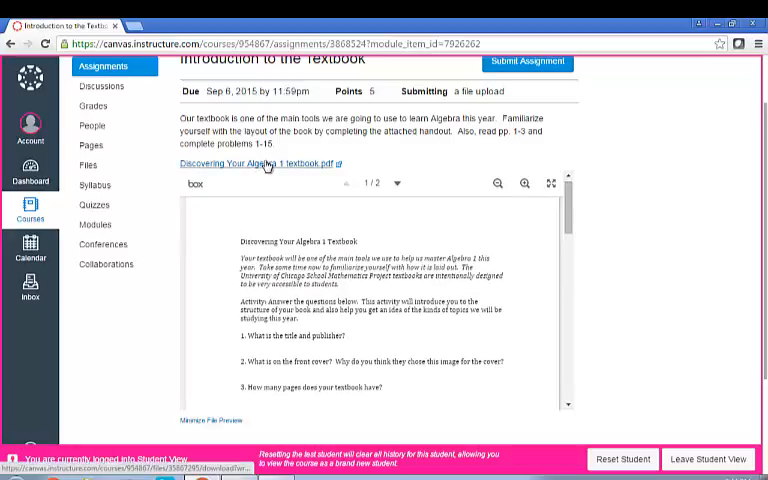
{"action": "left_click", "coordinate": [256, 164]}
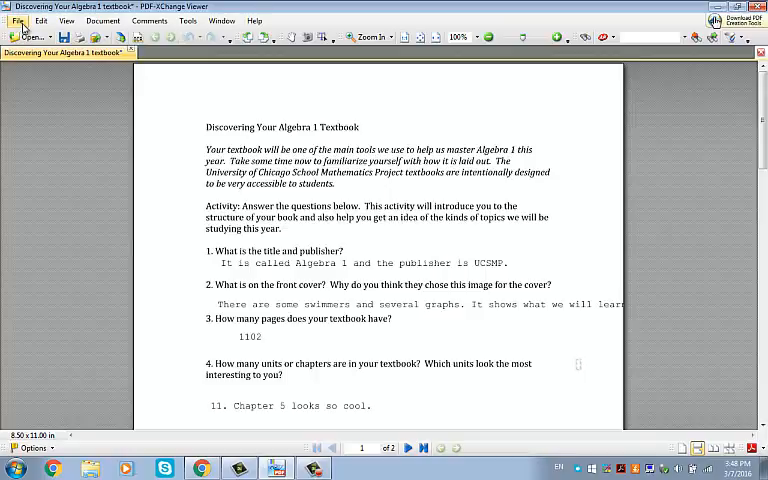
- Save the answered worksheet as a PDF in My Documents via Save As
{"action": "left_click", "coordinate": [18, 20]}
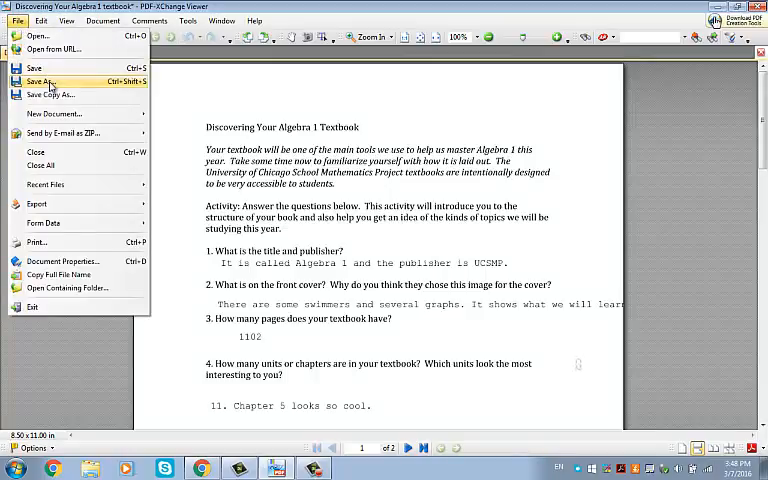
{"action": "left_click", "coordinate": [42, 80]}
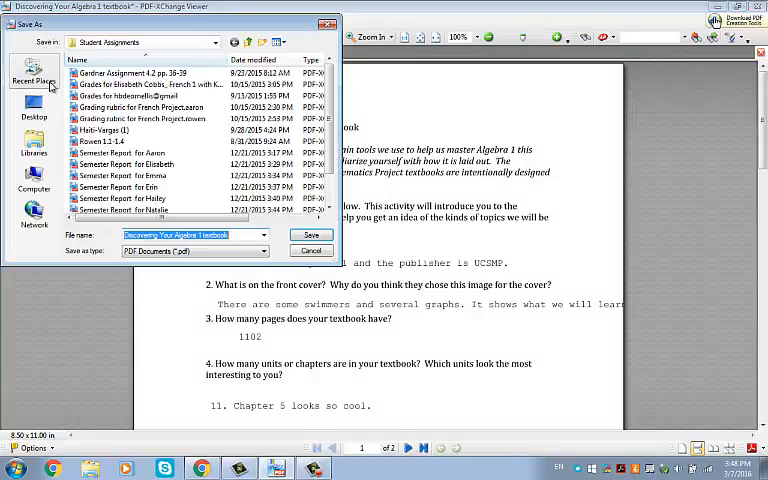
{"action": "left_click", "coordinate": [216, 42]}
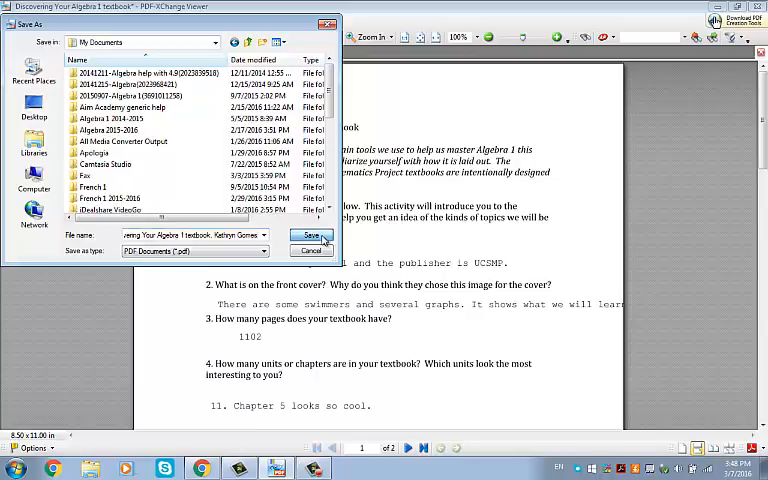
{"action": "left_click", "coordinate": [312, 236]}
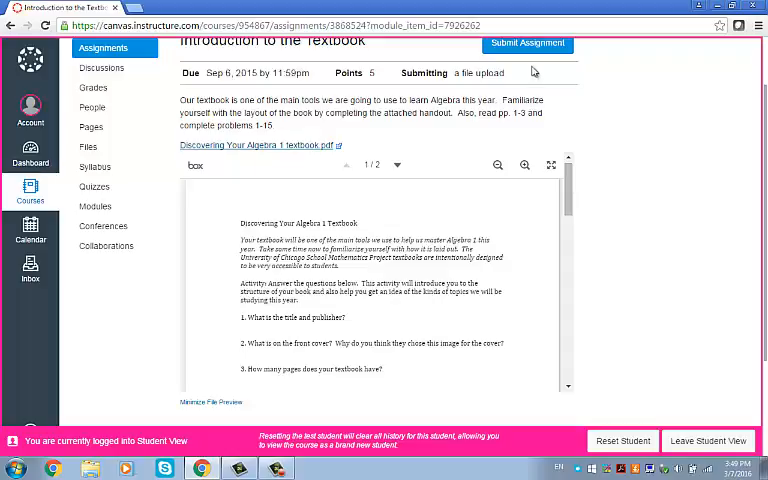
{"action": "mouse_move", "coordinate": [528, 44]}
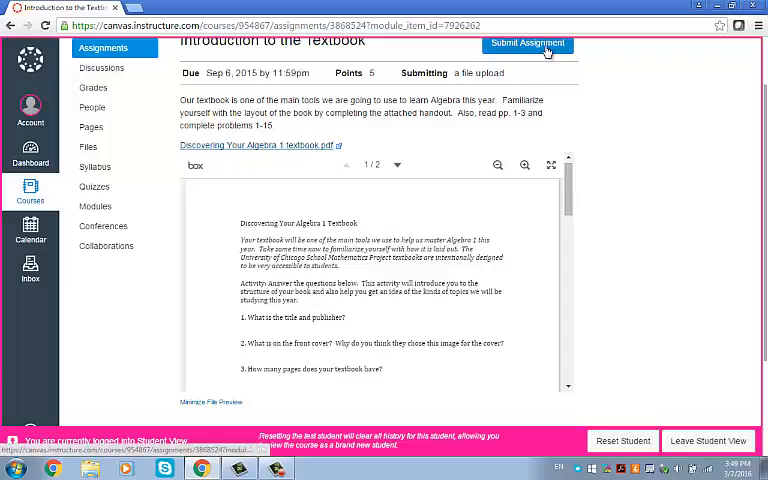
- Submit the textbook worksheet PDF with the comment 'I lov' for grading
{"action": "left_click", "coordinate": [528, 44]}
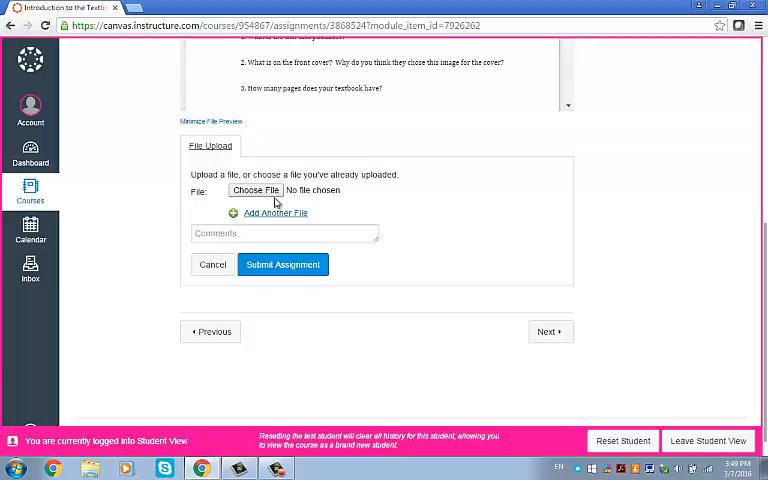
{"action": "left_click", "coordinate": [256, 190]}
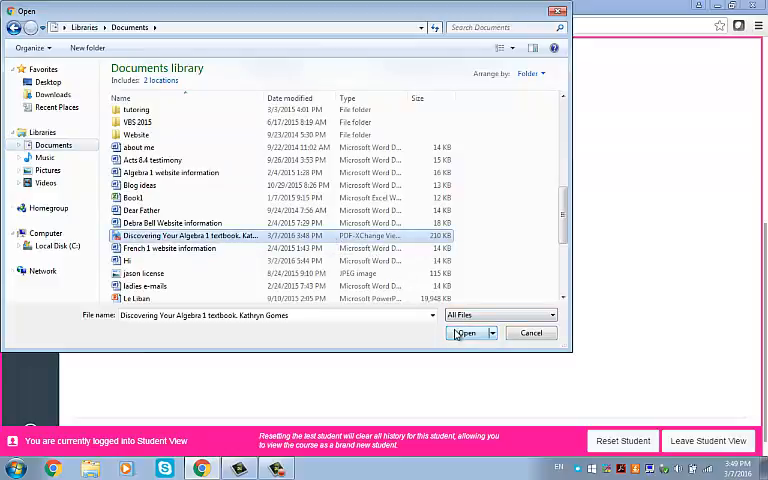
{"action": "left_click", "coordinate": [464, 332]}
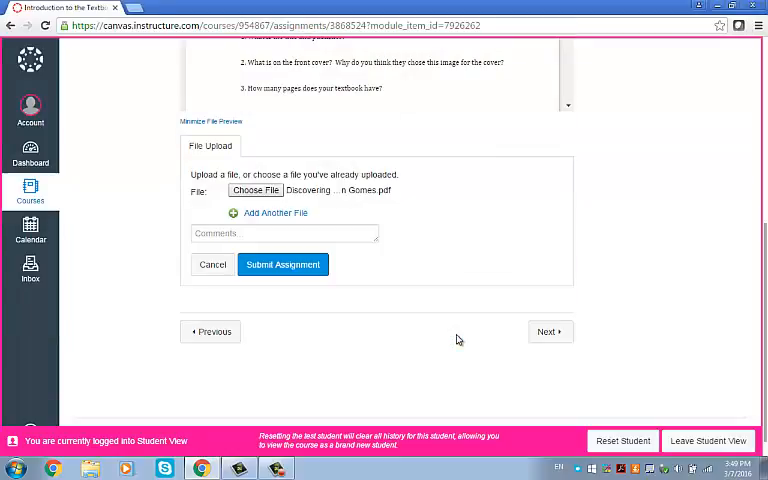
{"action": "left_click", "coordinate": [284, 232]}
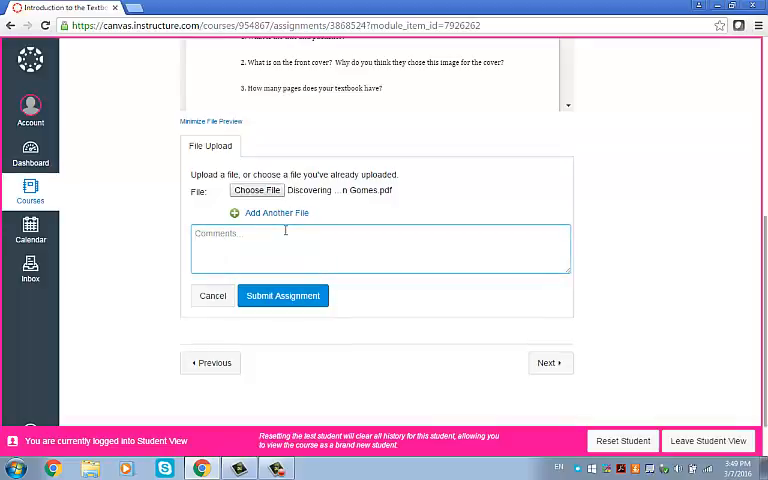
{"action": "type", "text": "I lov"}
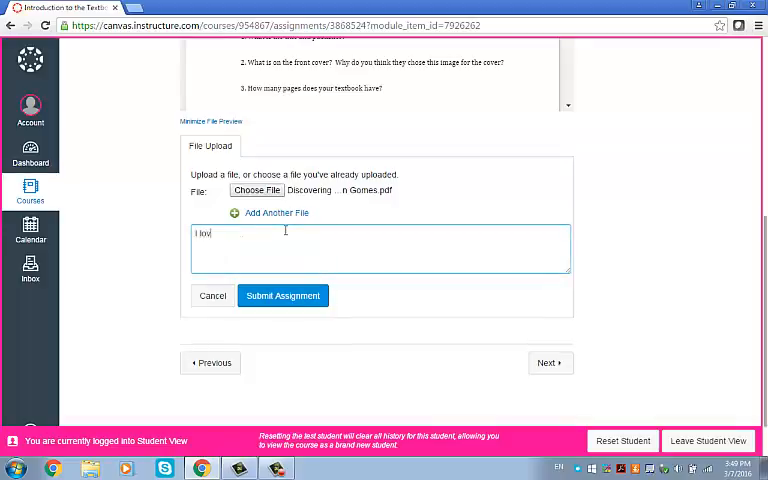
{"action": "left_click", "coordinate": [282, 296]}
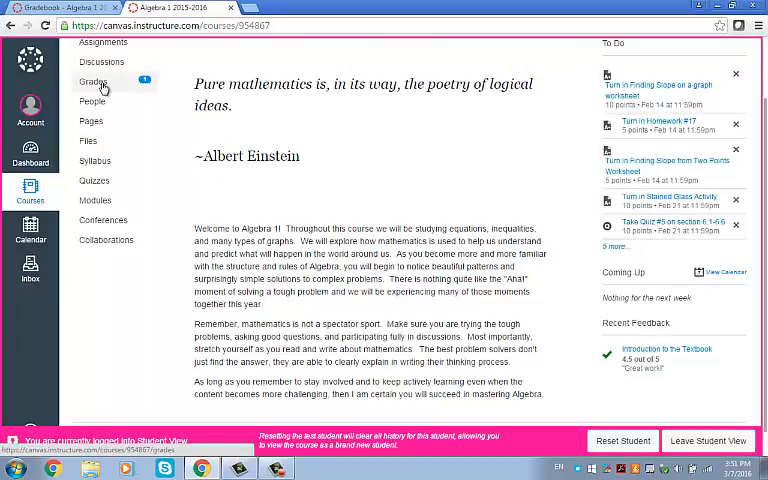
- View Grades, check the comments on Introduction to the Textbook, and go to its submission details
{"action": "left_click", "coordinate": [94, 80]}
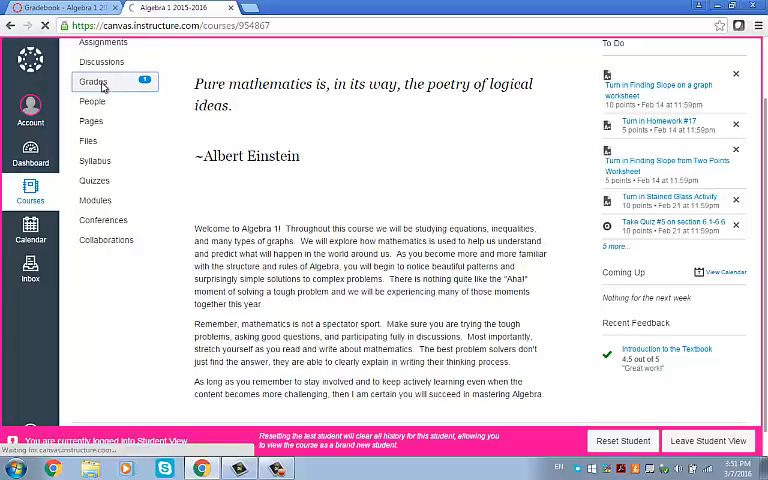
{"action": "left_click", "coordinate": [94, 82]}
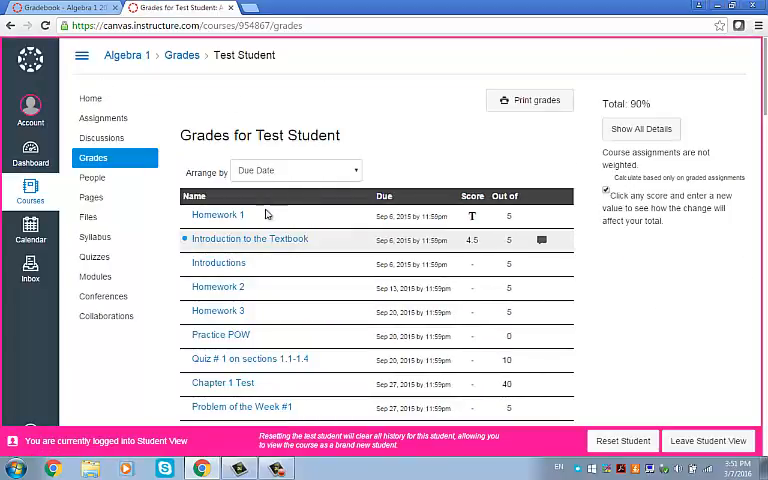
{"action": "left_click", "coordinate": [542, 240]}
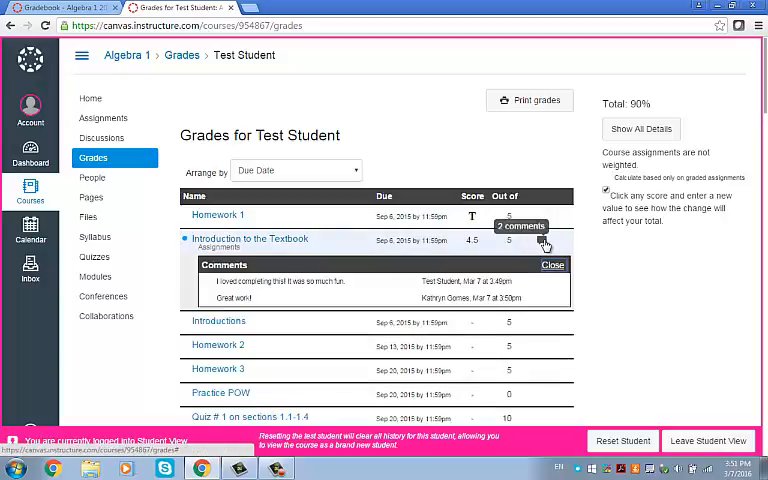
{"action": "mouse_move", "coordinate": [348, 284]}
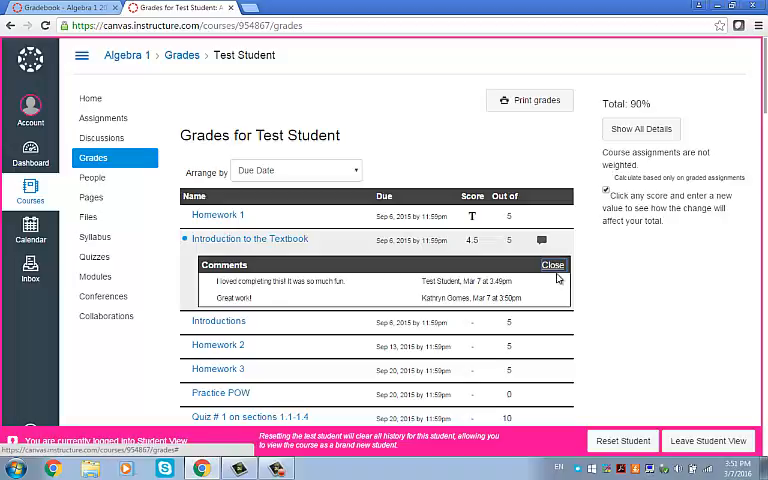
{"action": "left_click", "coordinate": [552, 264]}
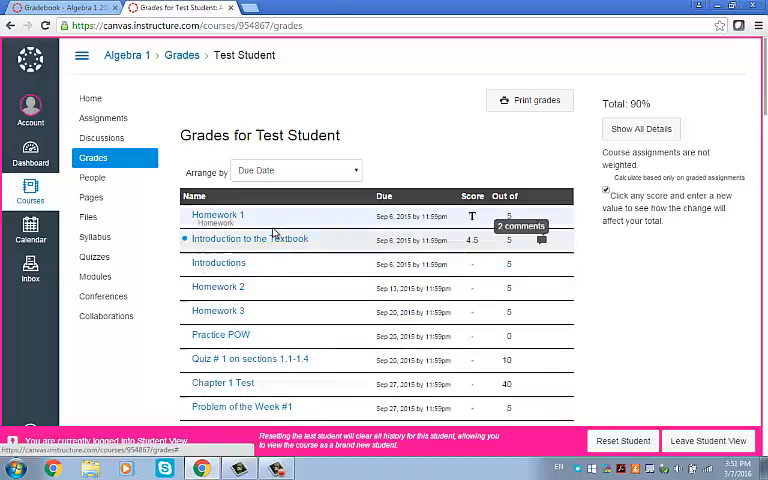
{"action": "left_click", "coordinate": [248, 238]}
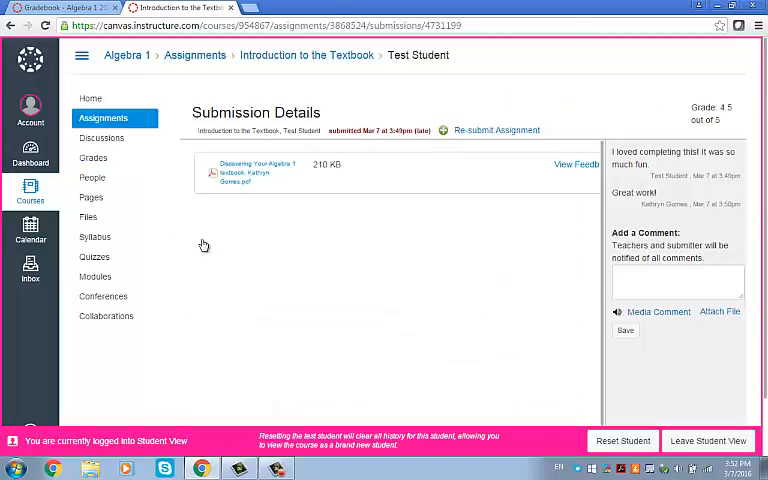
{"action": "mouse_move", "coordinate": [576, 164]}
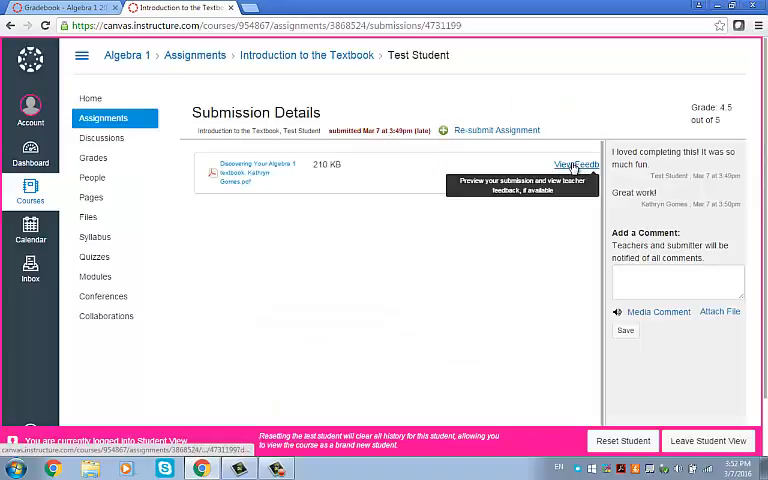
- View Feedback to preview the worksheet PDF with the 'Excellent work here' annotation
{"action": "left_click", "coordinate": [576, 164]}
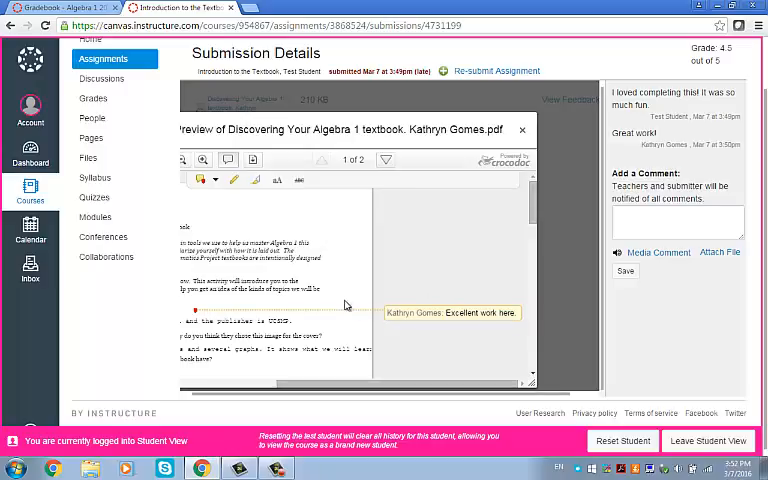
{"action": "scroll", "scroll_direction": "down", "scroll_amount": 3}
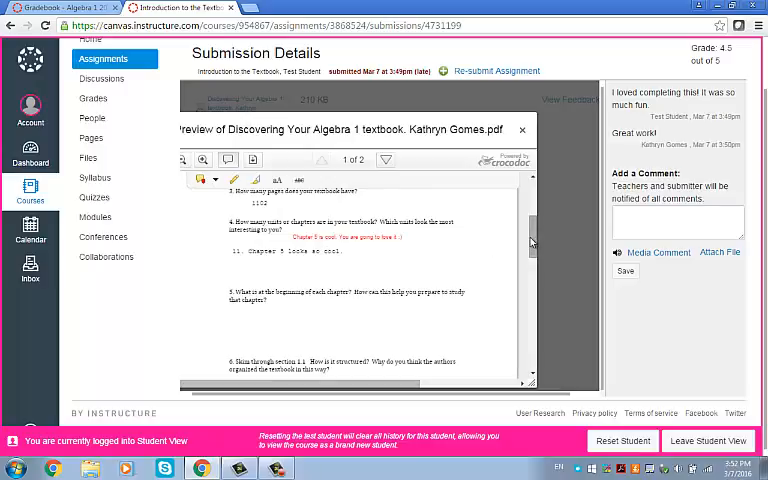
{"action": "scroll", "scroll_direction": "up", "scroll_amount": 3}
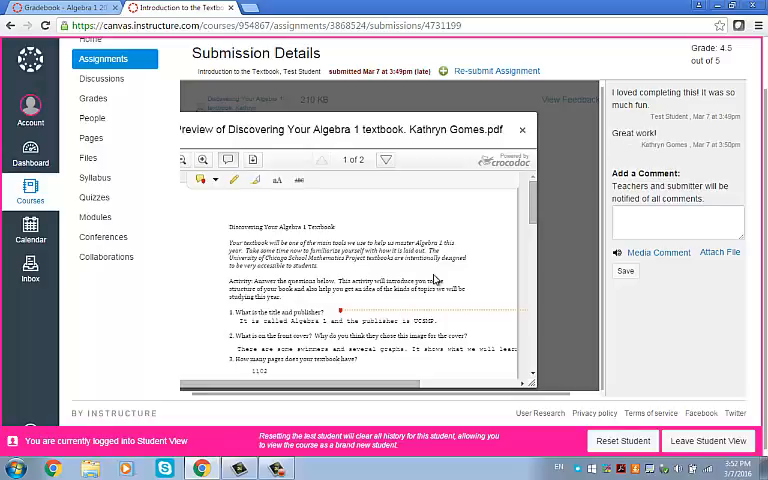
{"action": "mouse_move", "coordinate": [352, 310]}
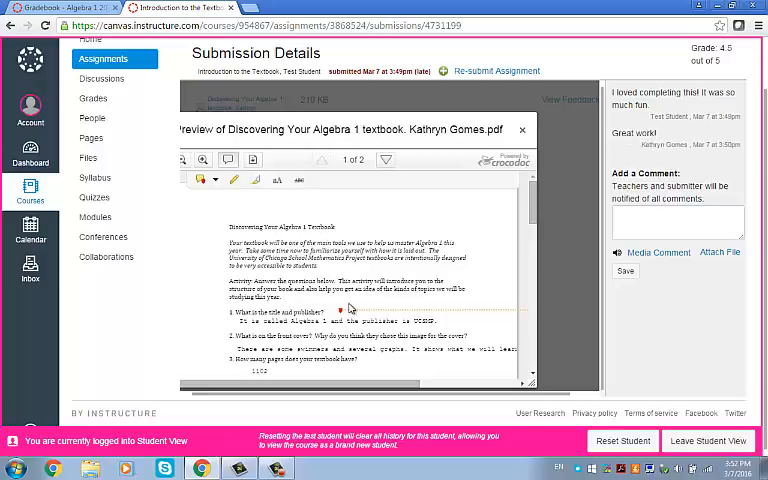